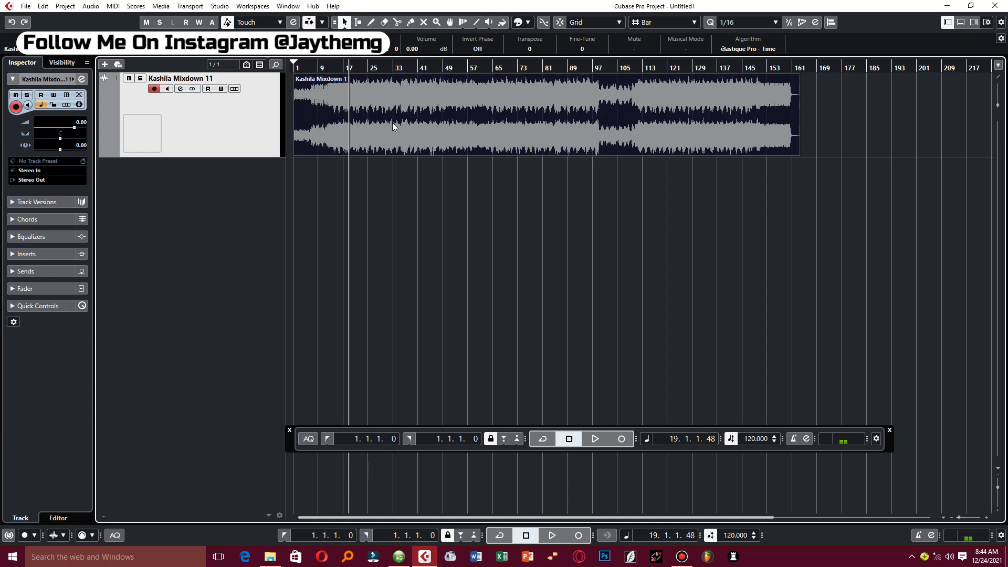
Step: Play the mixdown briefly, then check its sample rate in the Pool
click(594, 438)
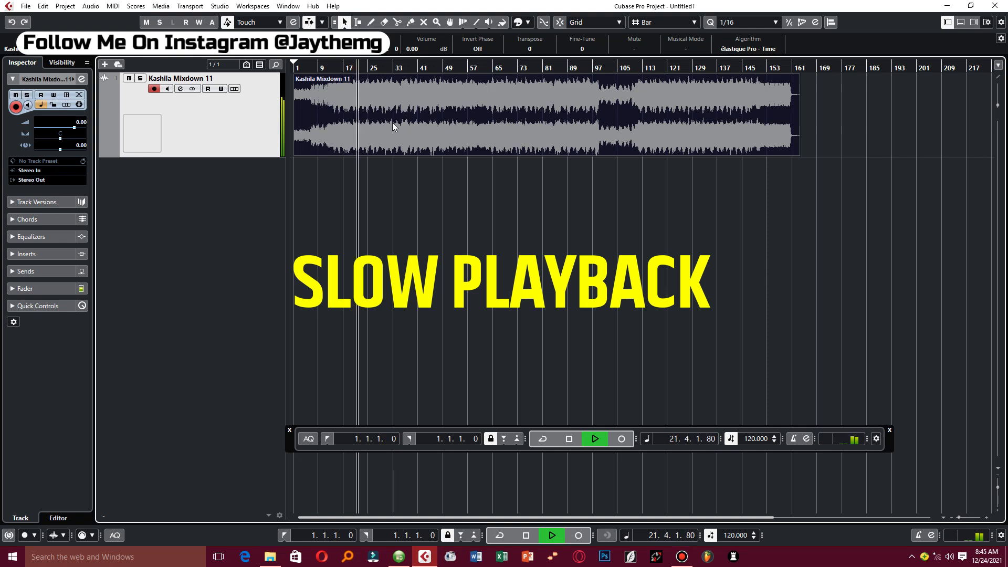
click(568, 438)
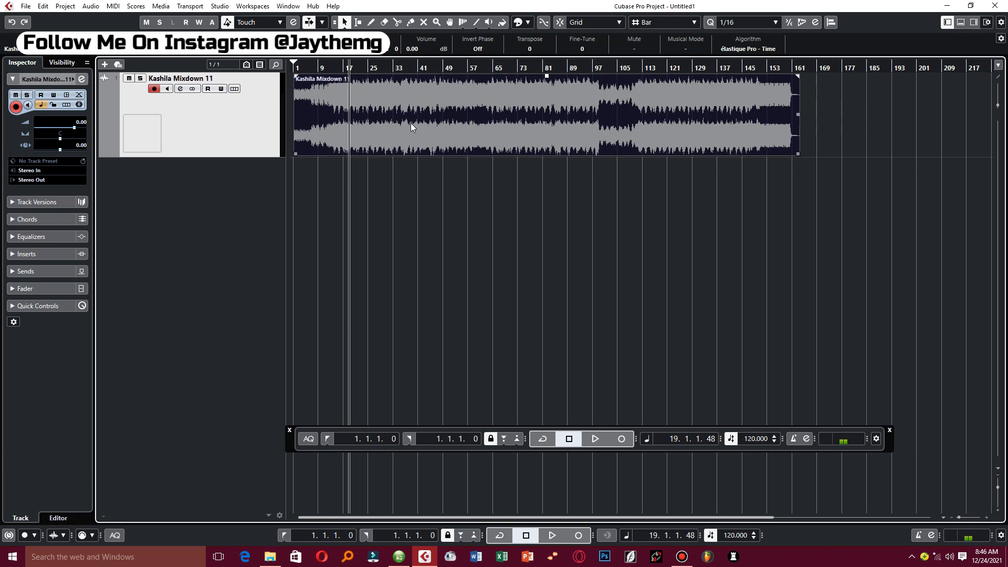
mouse_move(345, 148)
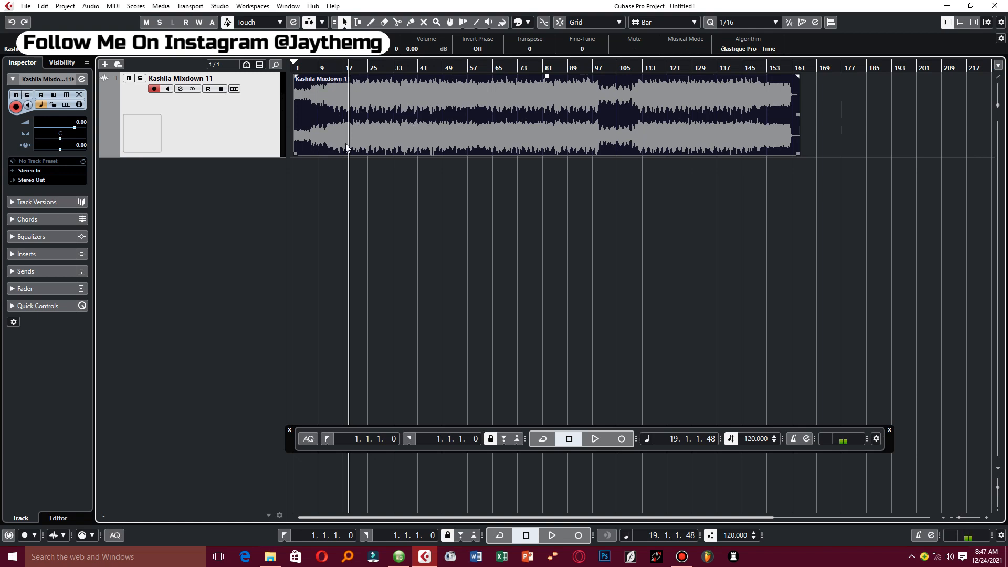
click(77, 8)
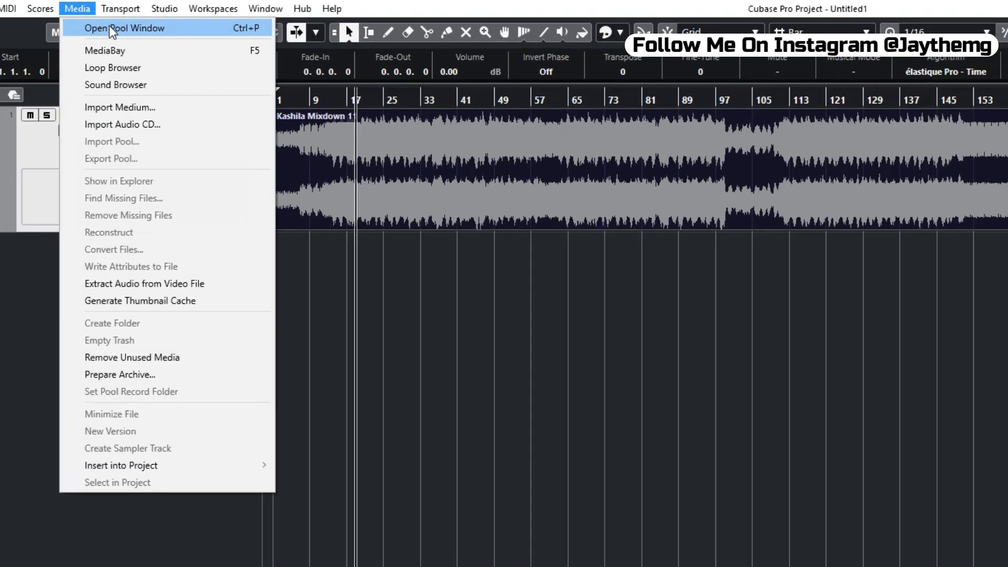
click(125, 27)
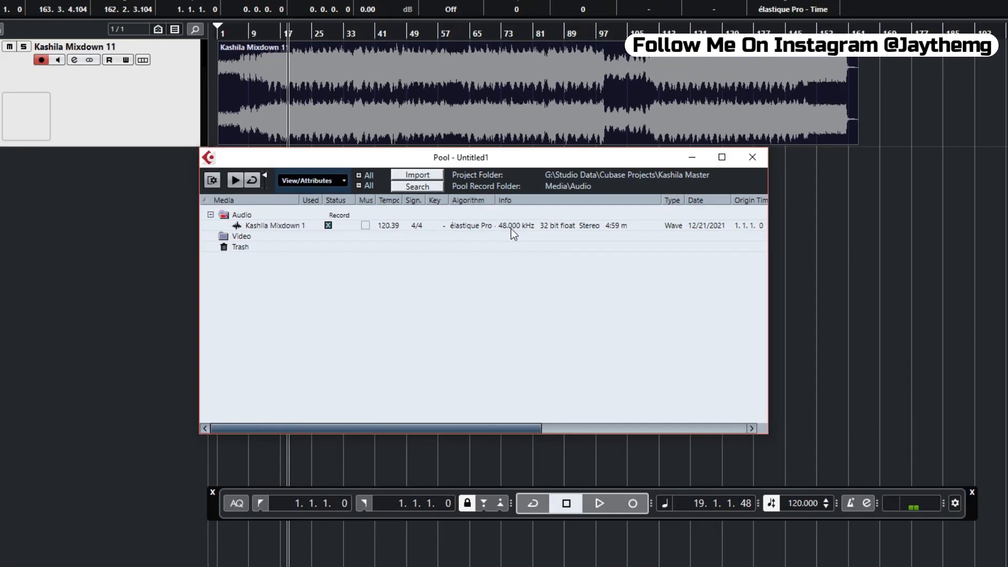
click(752, 157)
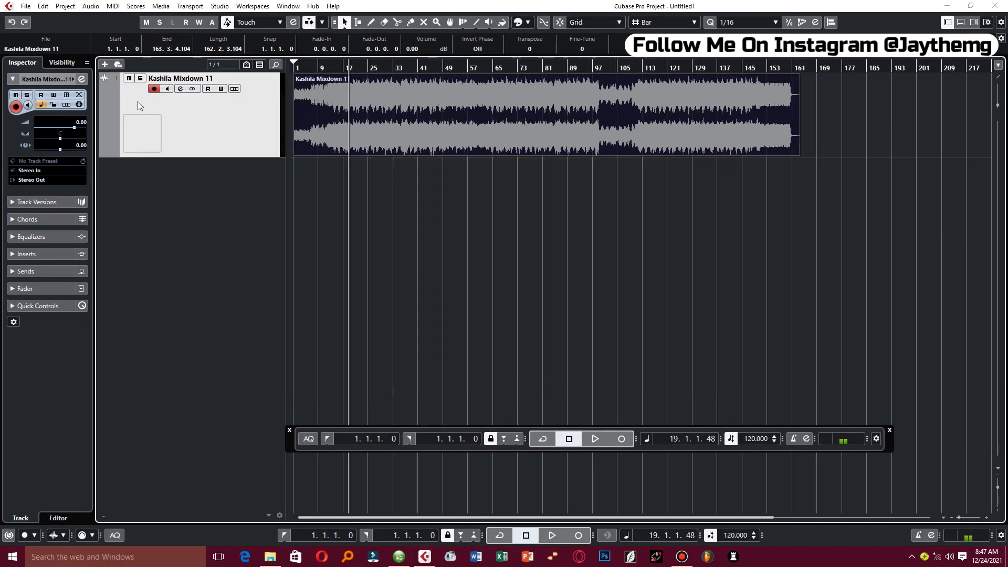
mouse_move(215, 200)
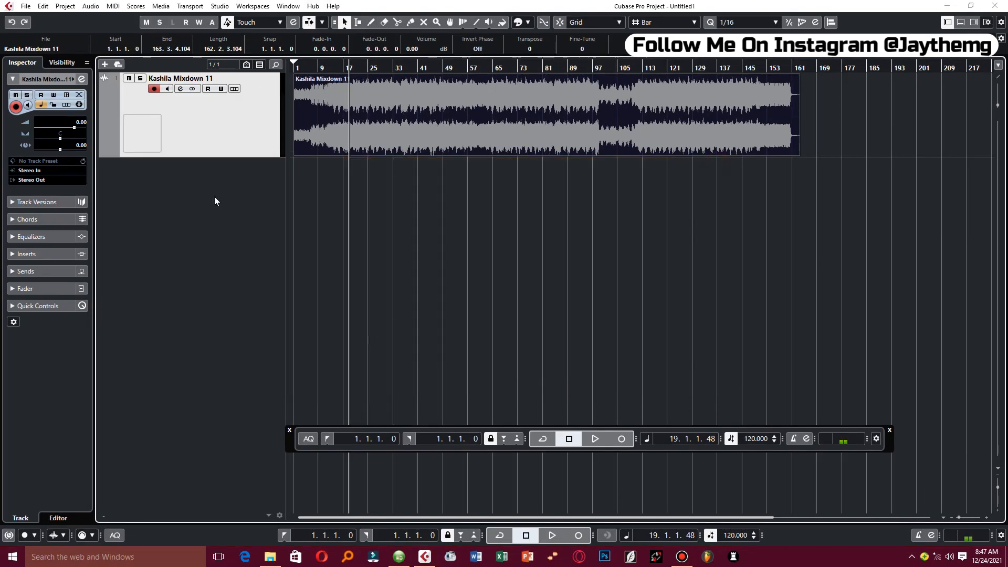
Step: Review the current Project Setup settings without changing them
click(65, 6)
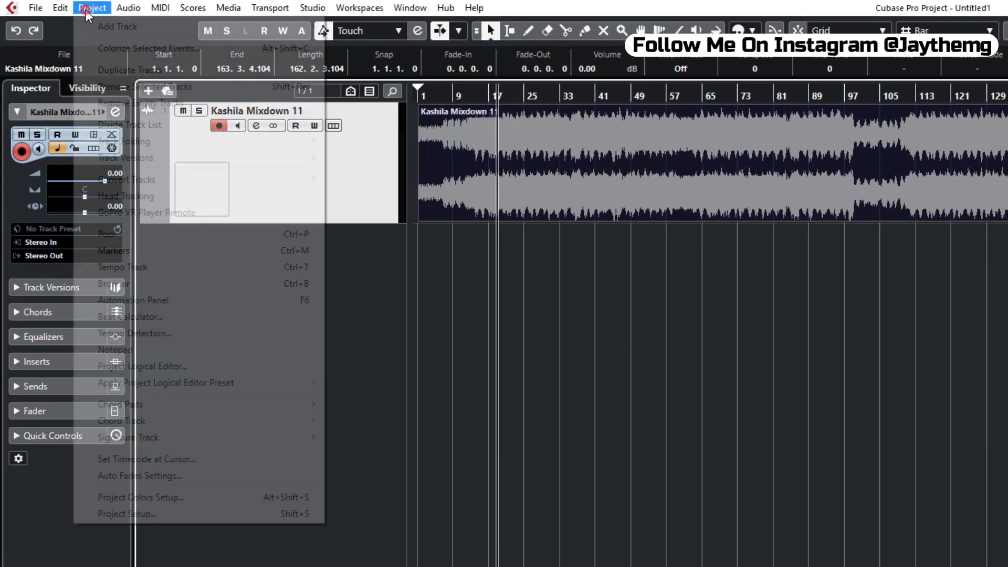
click(126, 513)
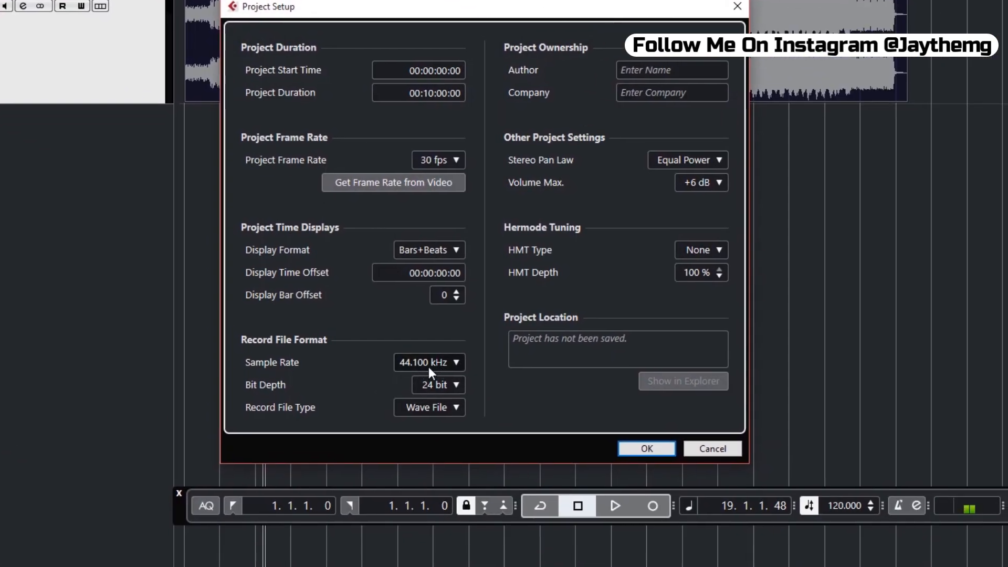
mouse_move(415, 367)
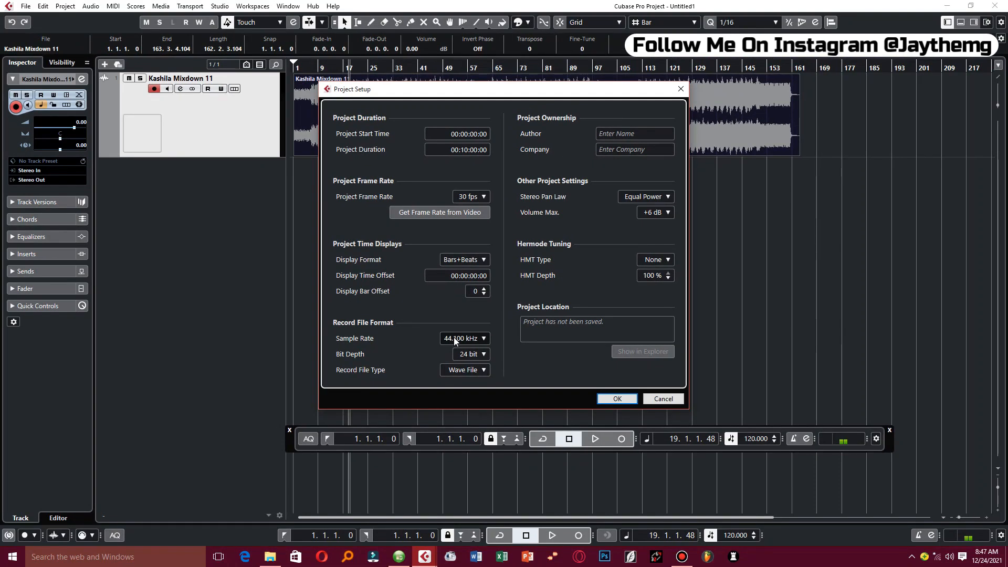
click(615, 399)
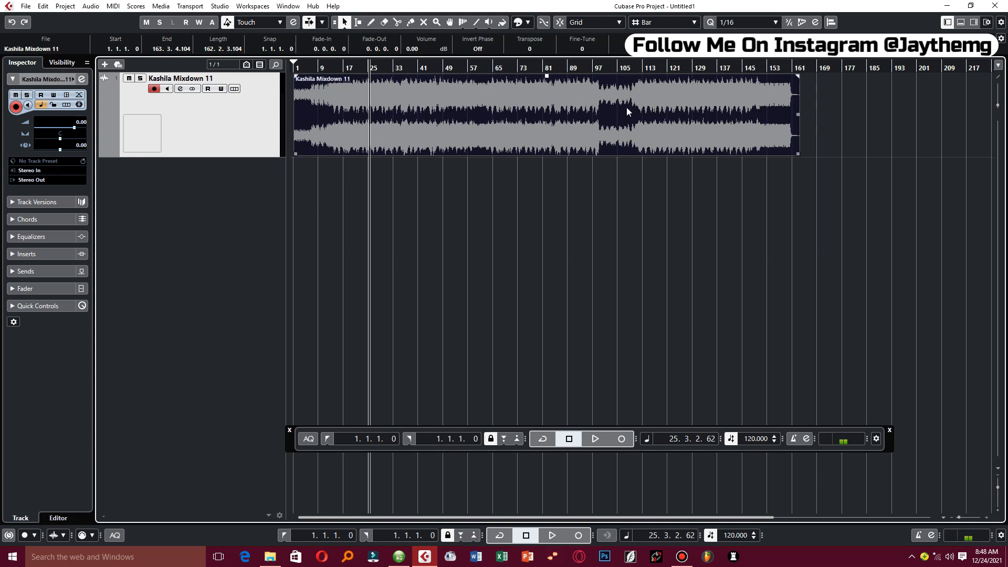
mouse_move(438, 121)
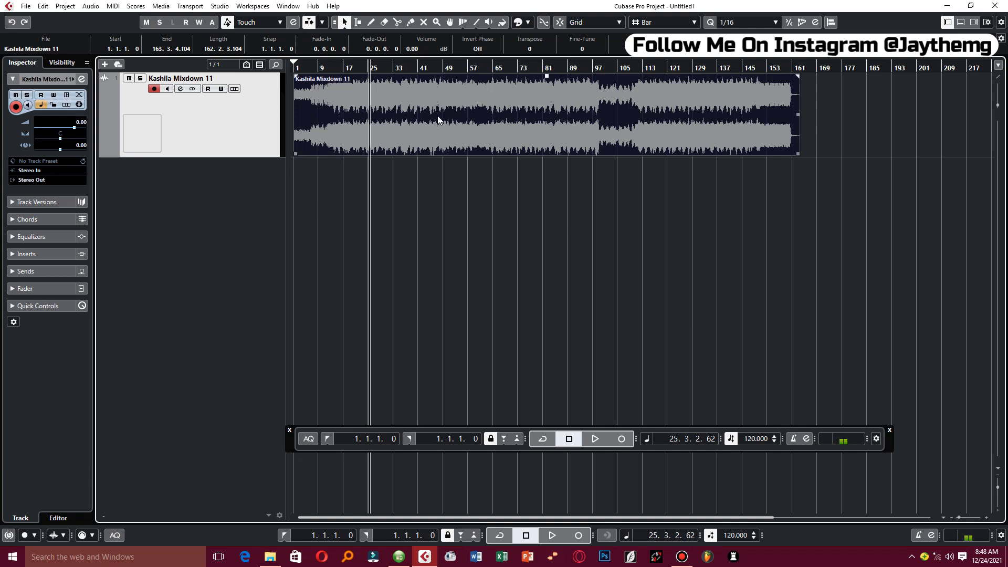
mouse_move(391, 114)
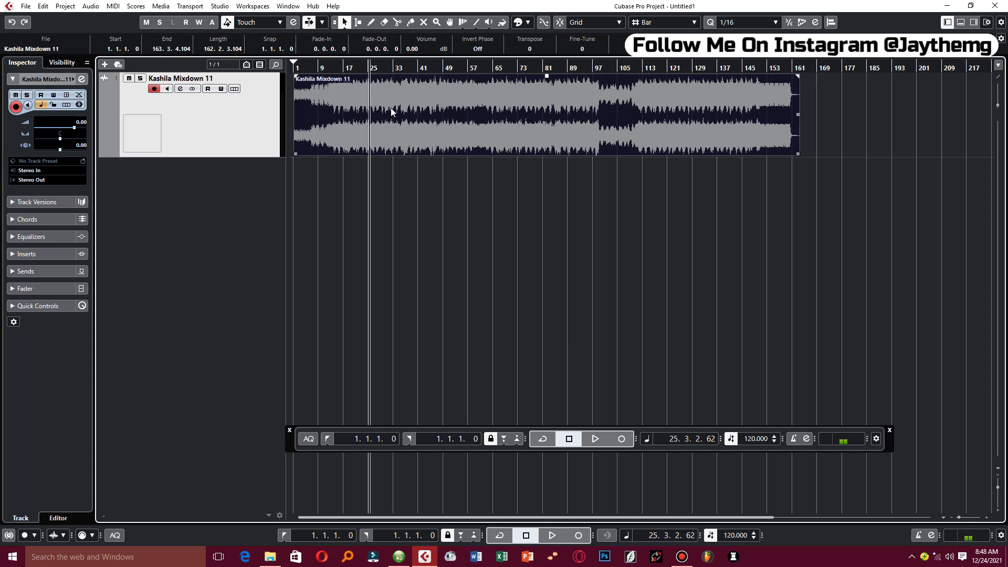
mouse_move(401, 107)
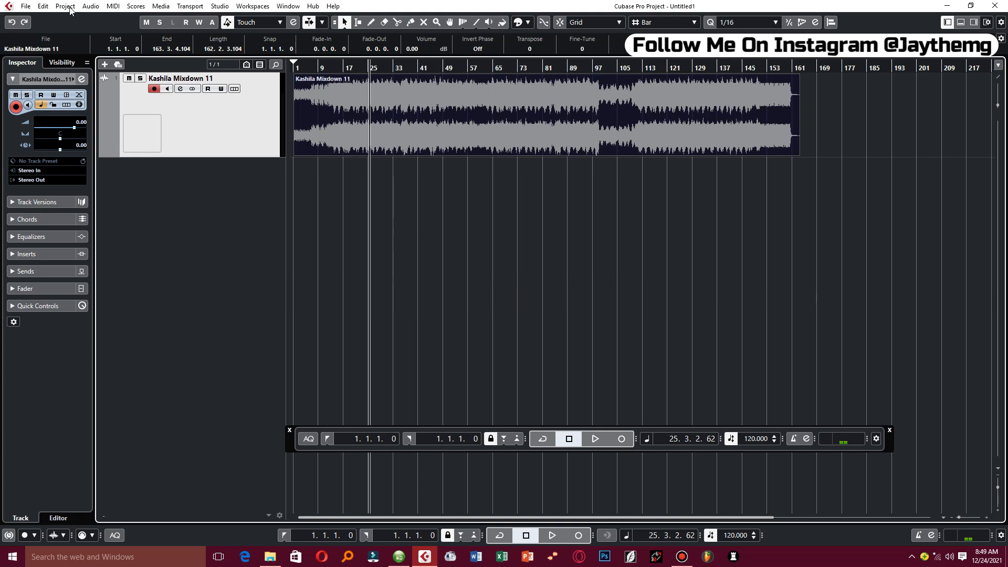
Step: Set the project sample rate to 48.000 kHz, keeping audio events at their sample positions
click(64, 6)
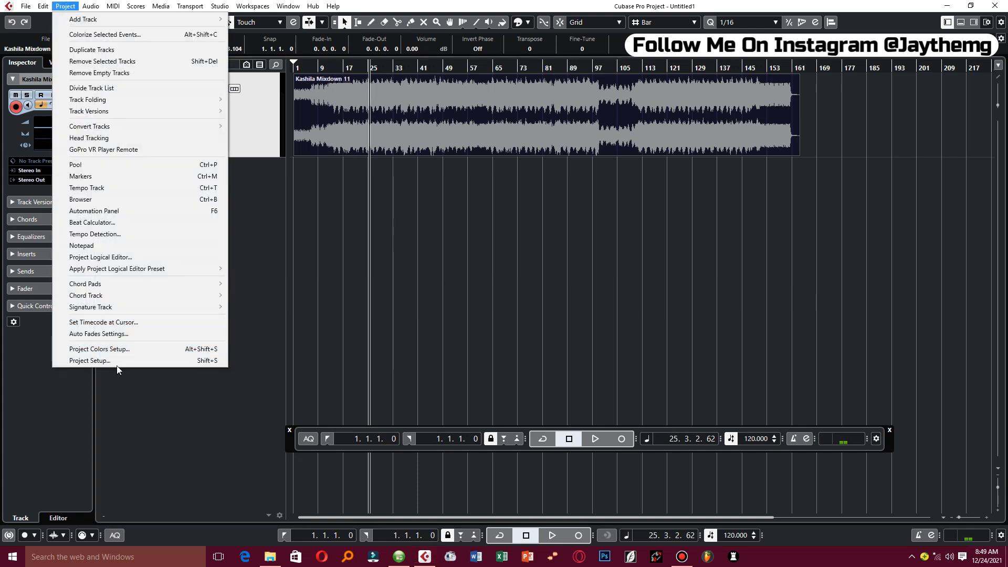
click(89, 360)
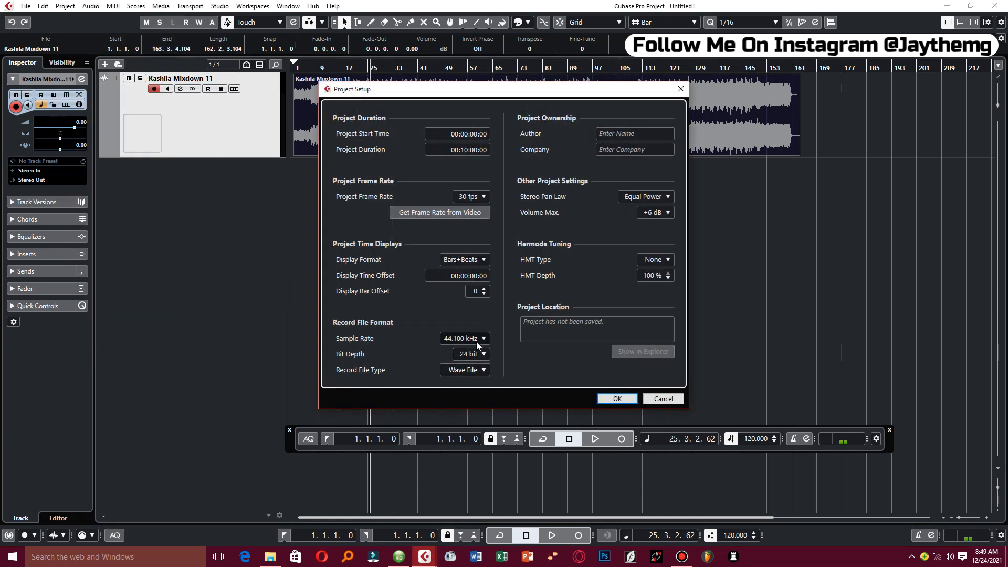
click(465, 338)
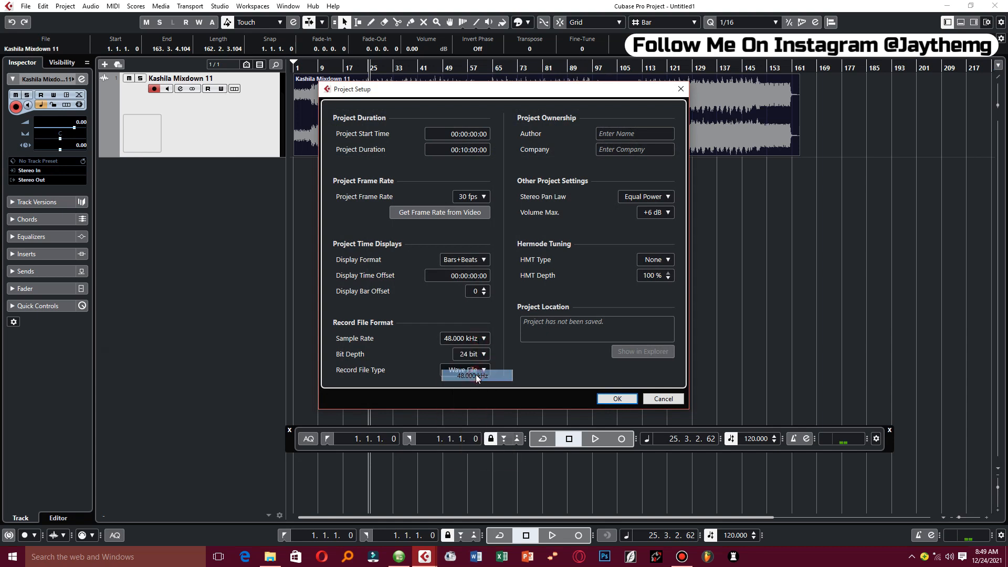
click(464, 370)
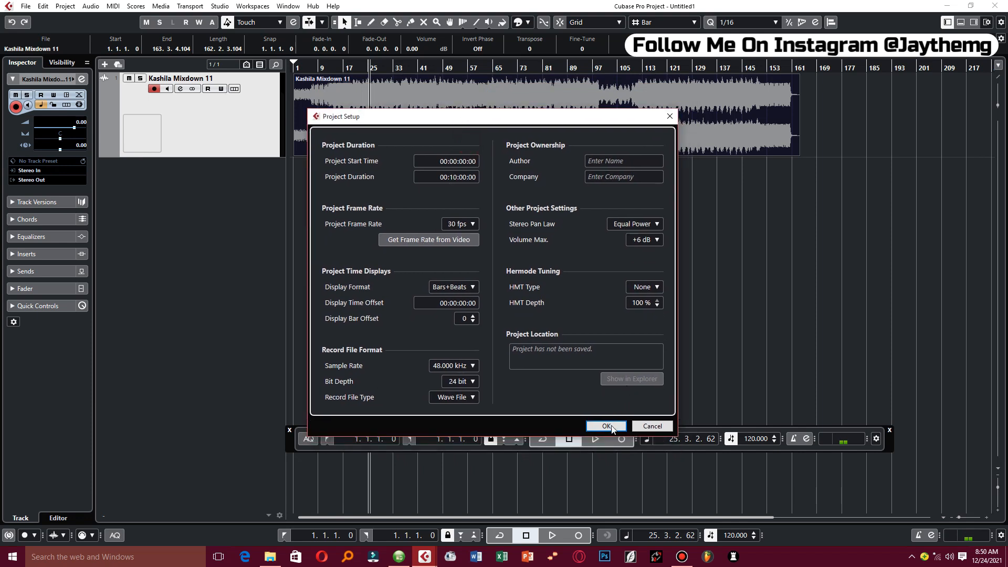
click(605, 427)
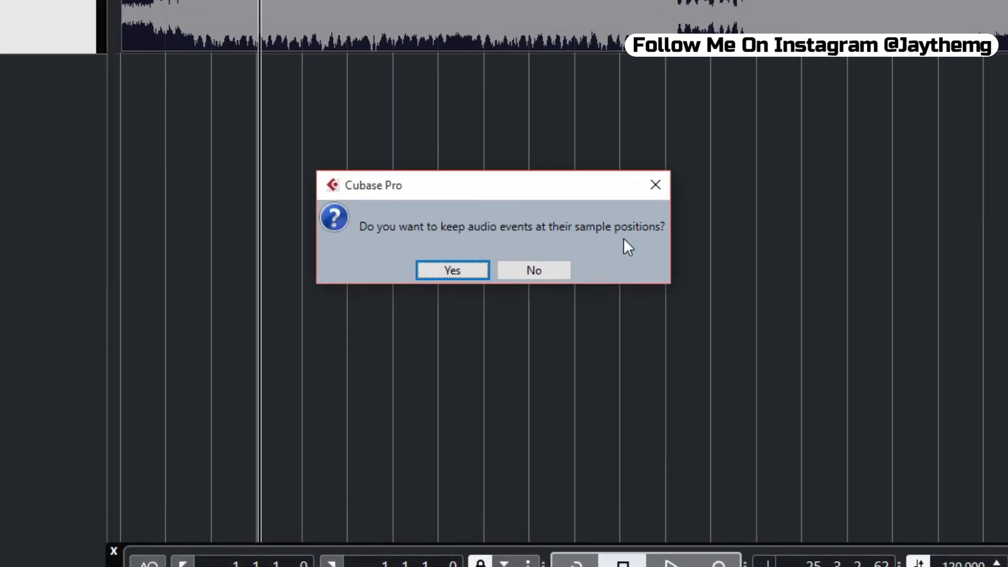
click(452, 269)
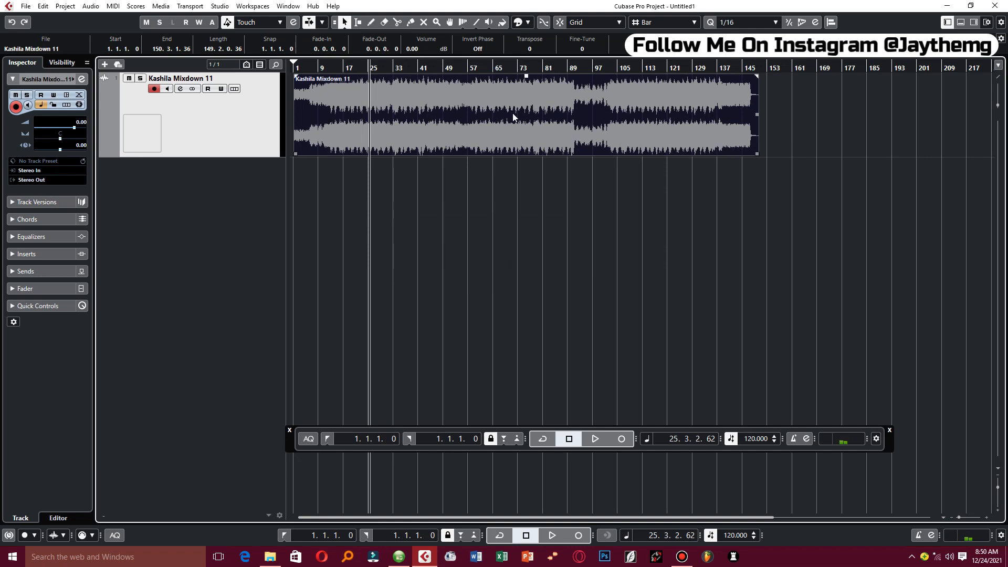
mouse_move(379, 108)
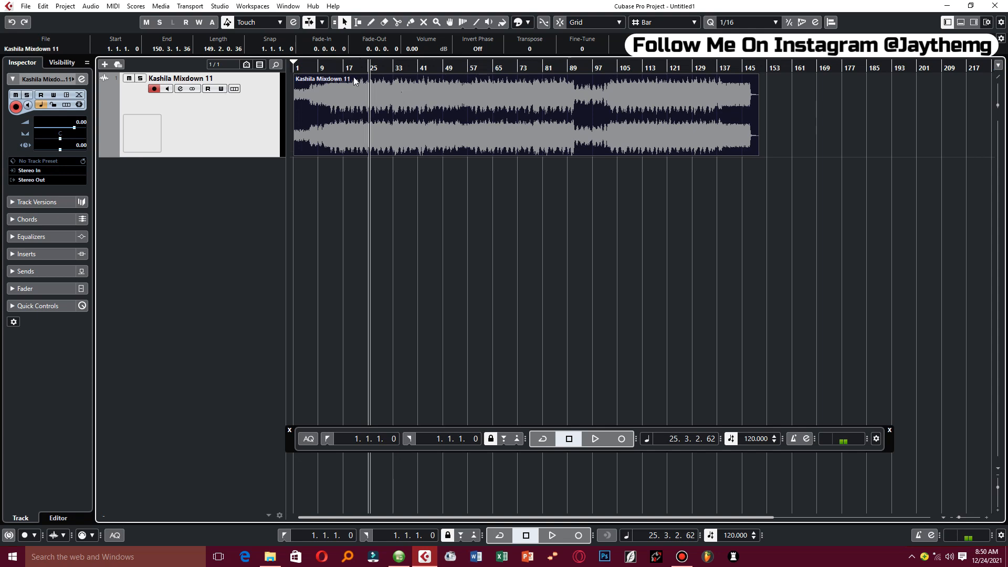
Step: Play the mixdown at 48 kHz, then bring up the Project menu
click(593, 439)
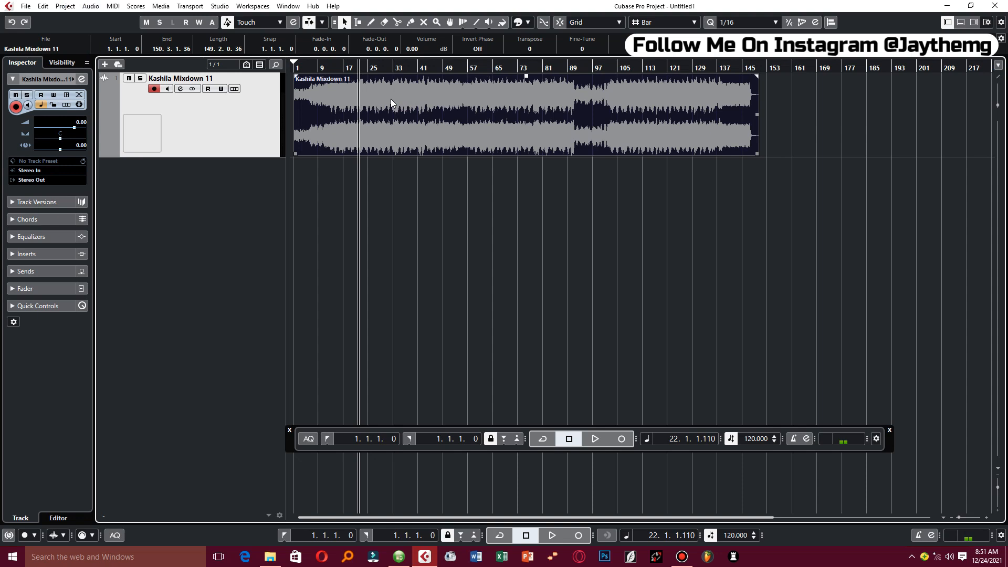
click(65, 6)
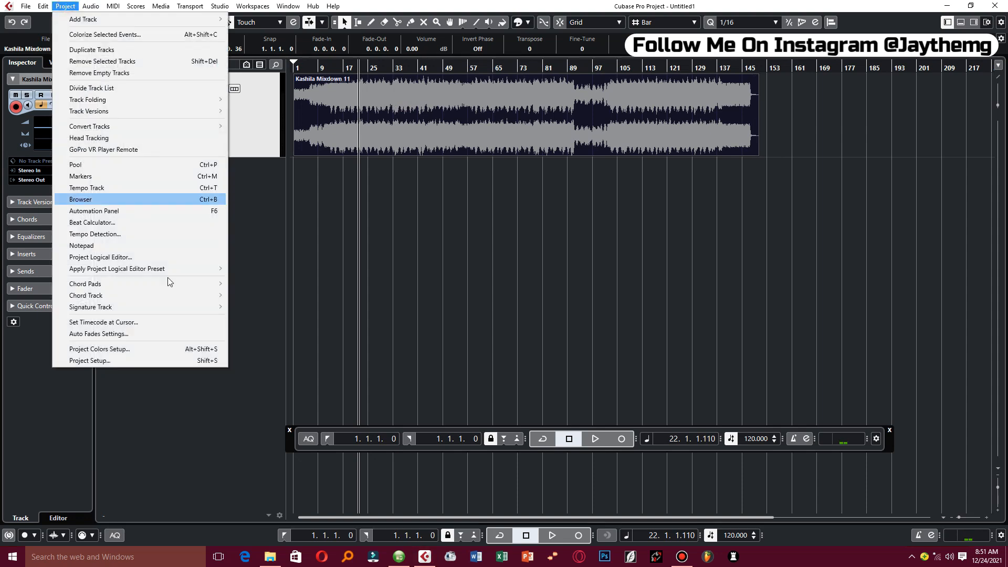
Step: Set the project sample rate to 44.100 kHz, converting files and not keeping sample positions
click(89, 360)
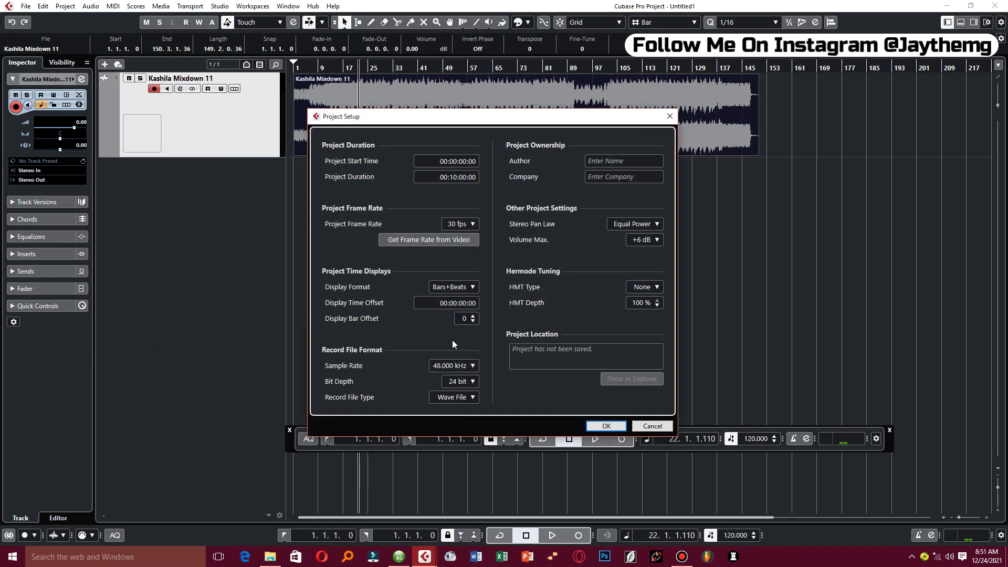
click(454, 366)
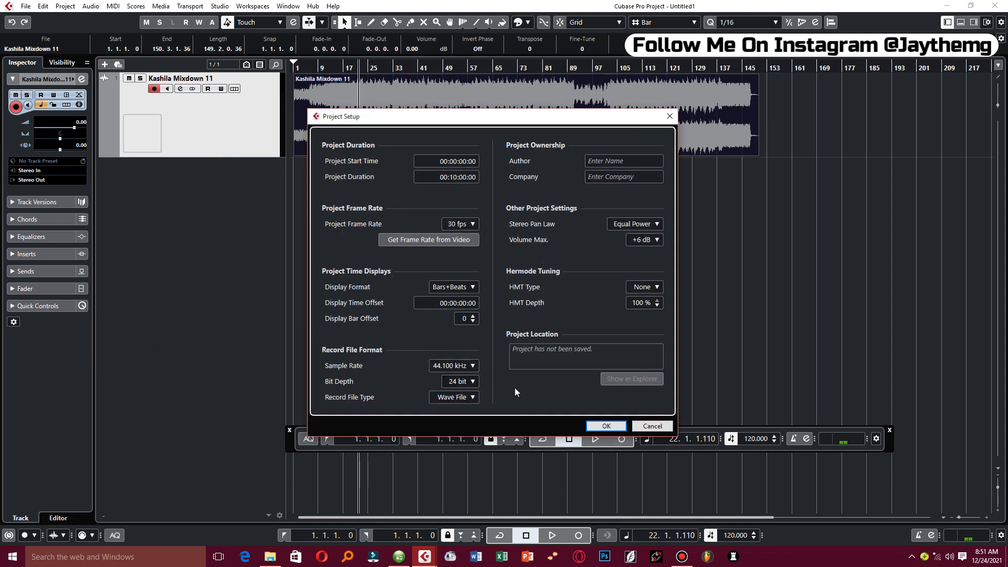
click(605, 425)
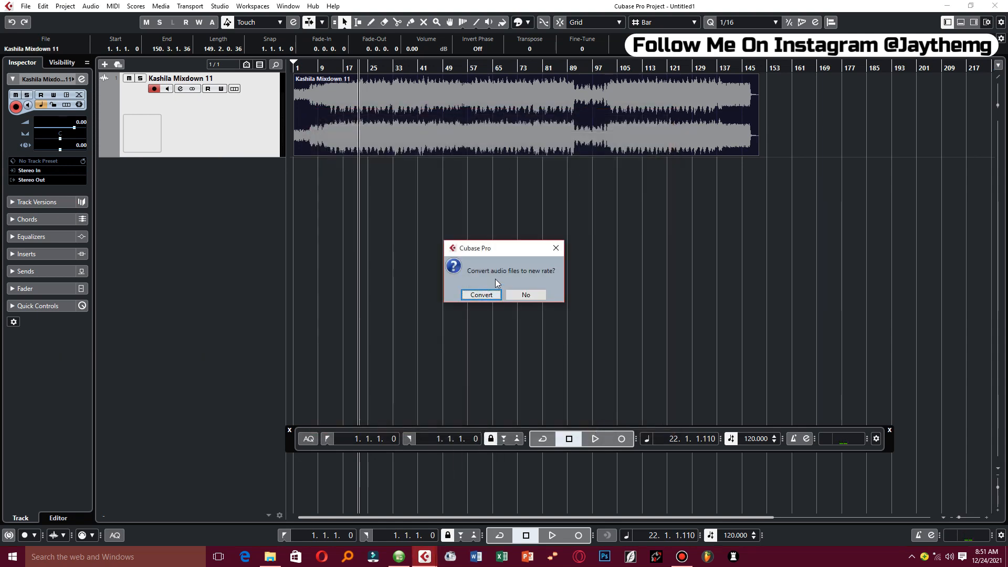
click(480, 294)
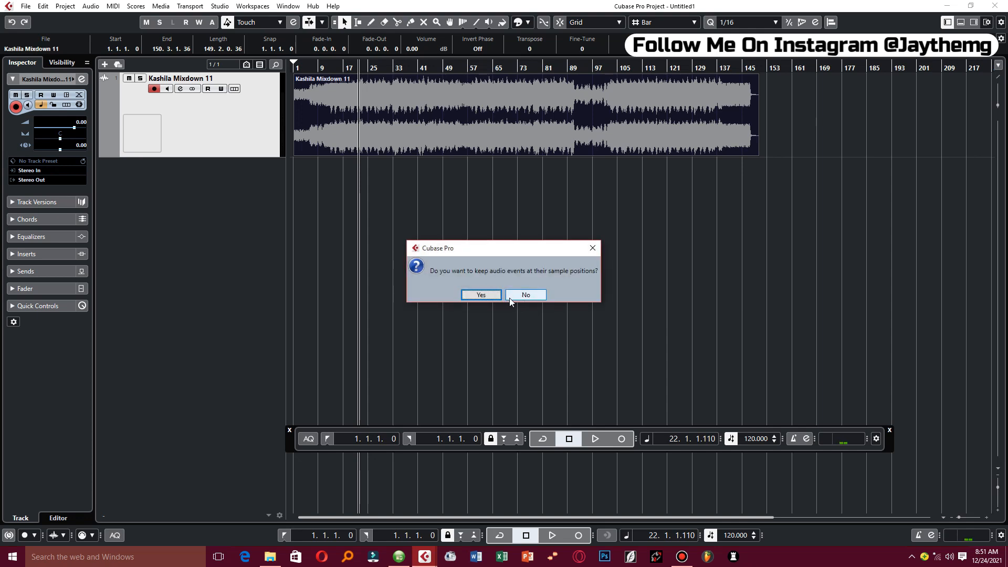
click(525, 294)
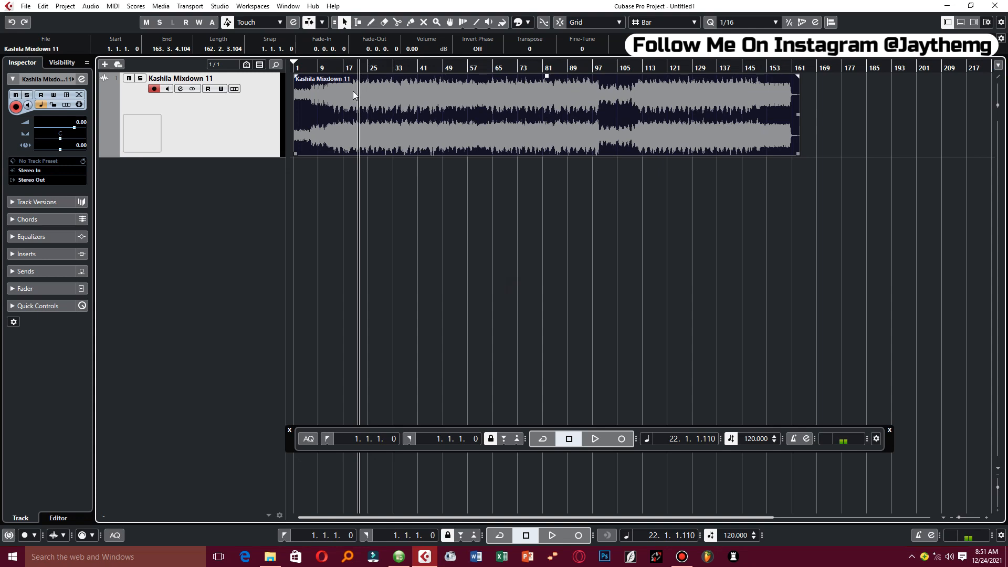
Step: Play back the converted mixdown to check it, then stop
click(593, 439)
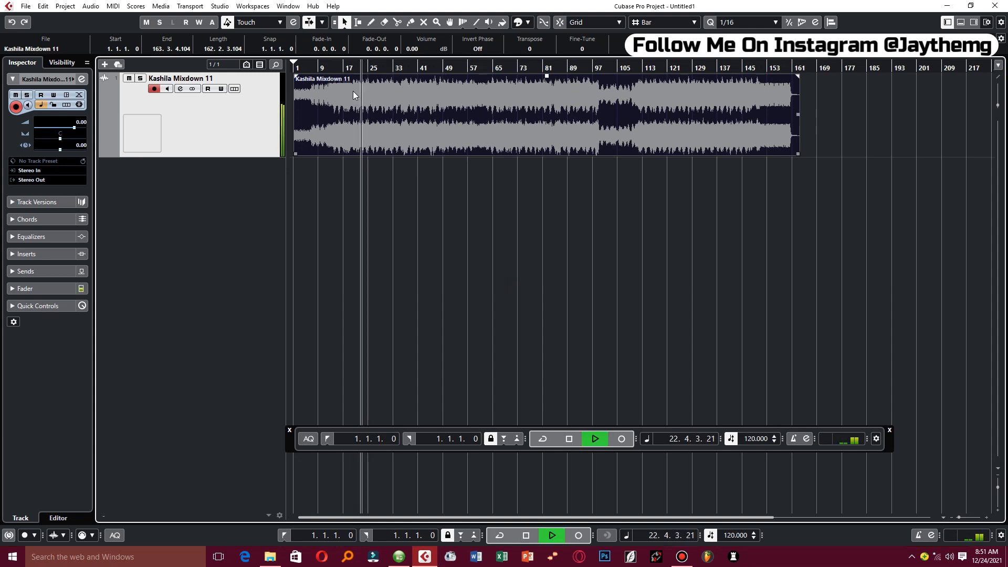
click(567, 439)
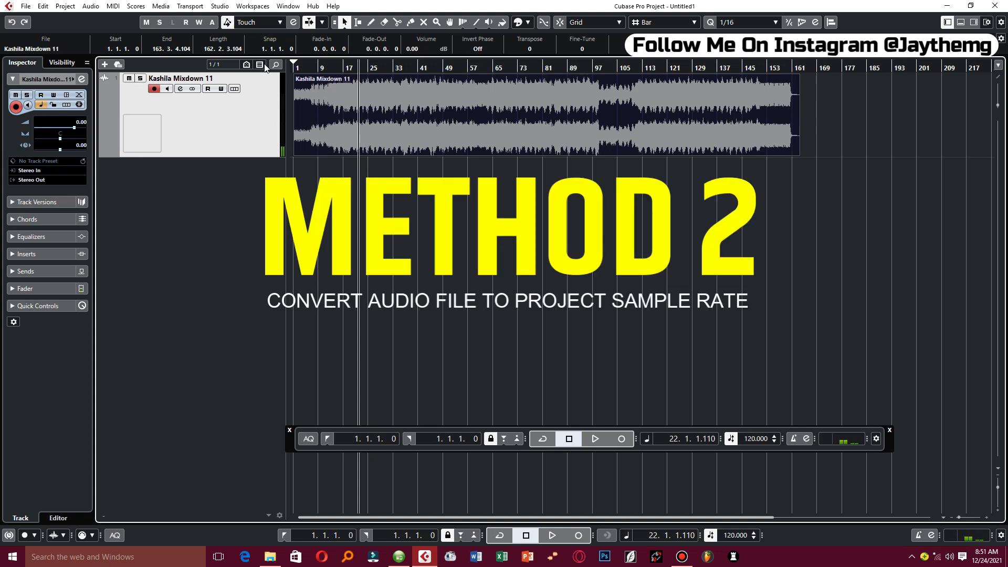
Step: In the Pool, set the mixdown's Convert Options to 44.100 kHz saved as New Files
click(348, 133)
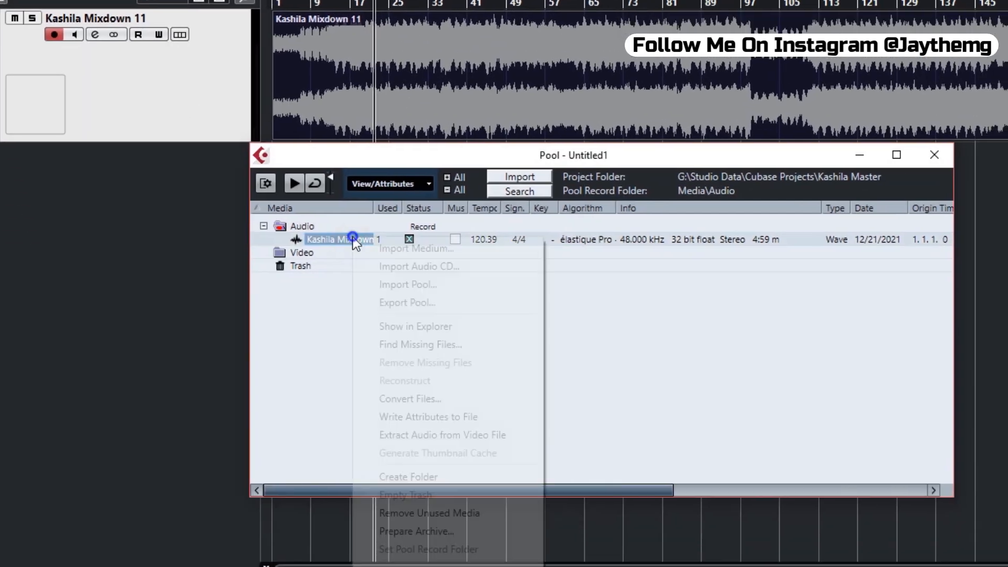
click(410, 399)
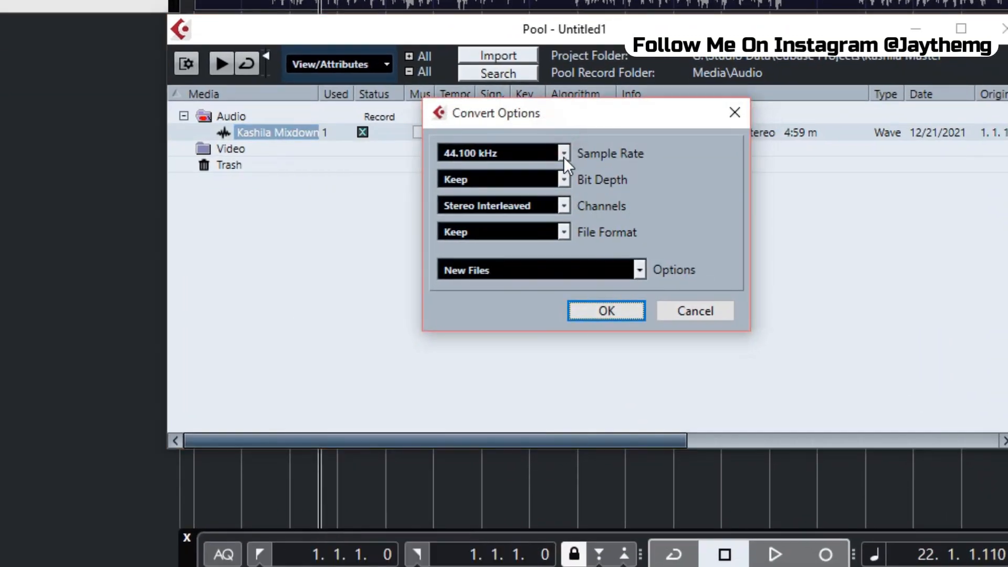
click(563, 153)
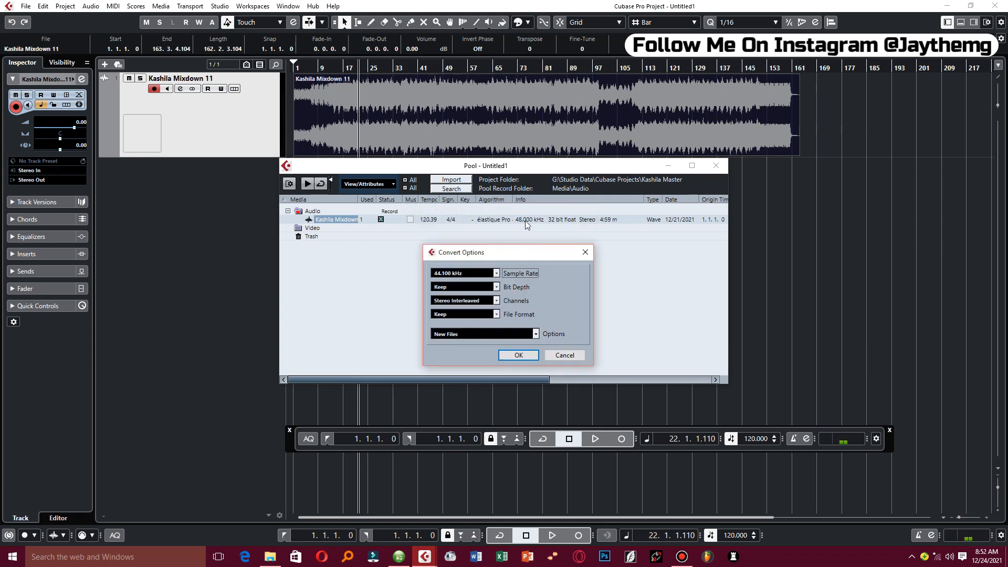
mouse_move(496, 282)
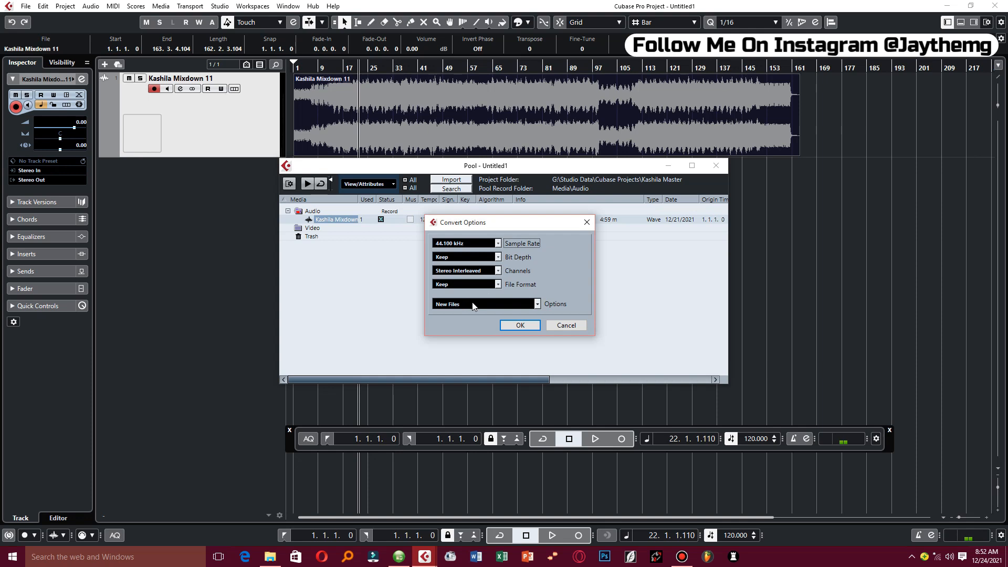
mouse_move(462, 312)
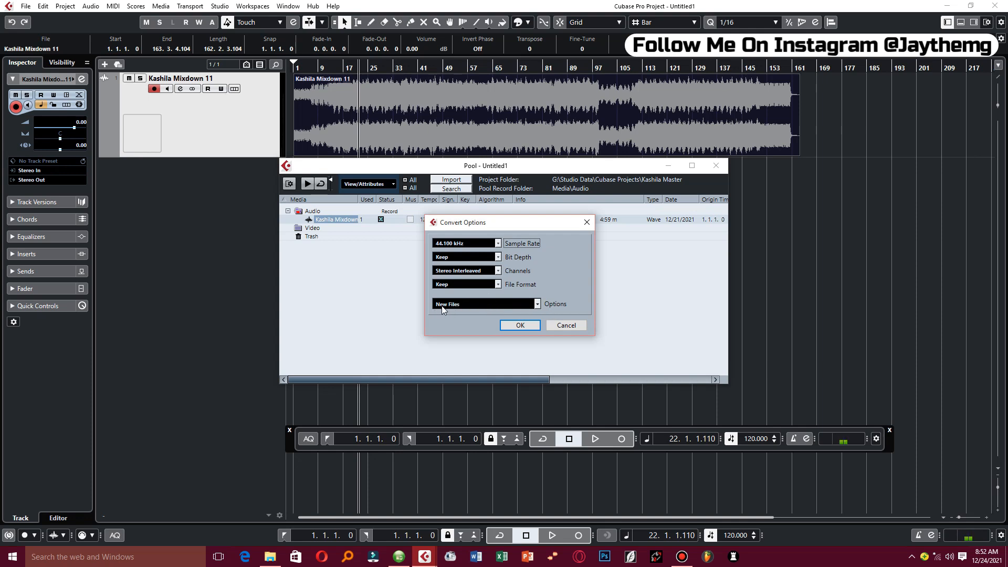
click(537, 304)
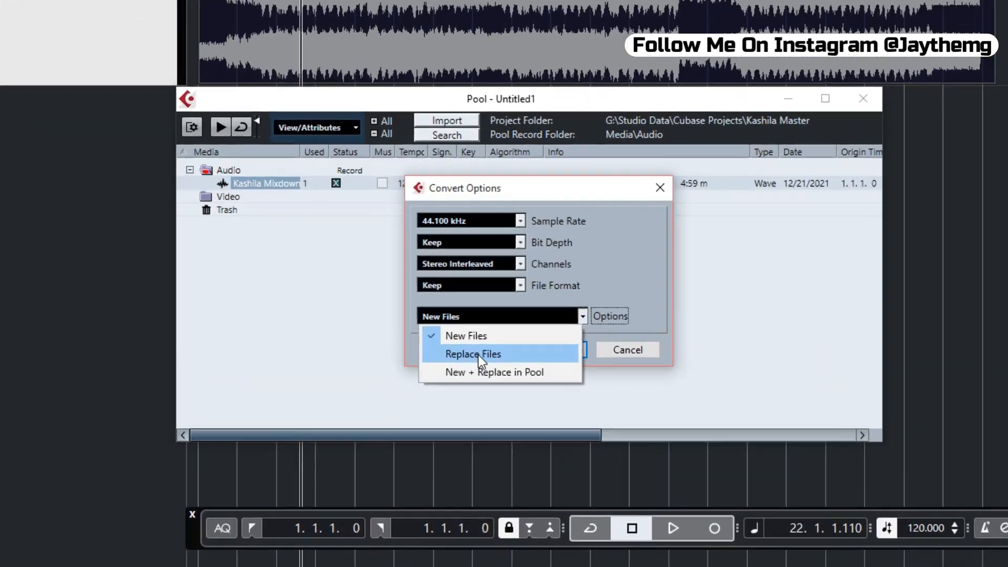
click(465, 336)
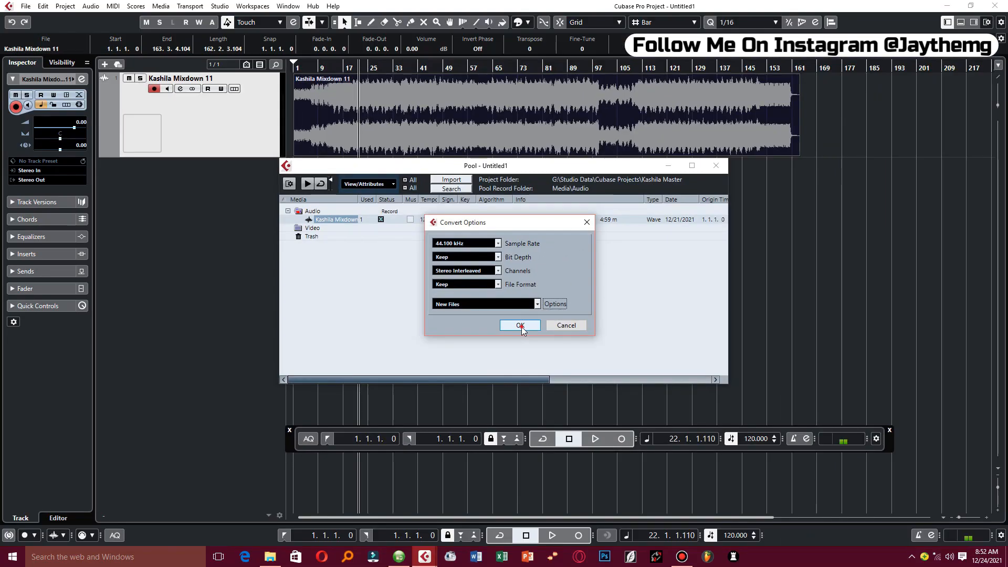
Step: Run the conversion, mute the original mixdown track and play the new 44.1 kHz track
click(519, 325)
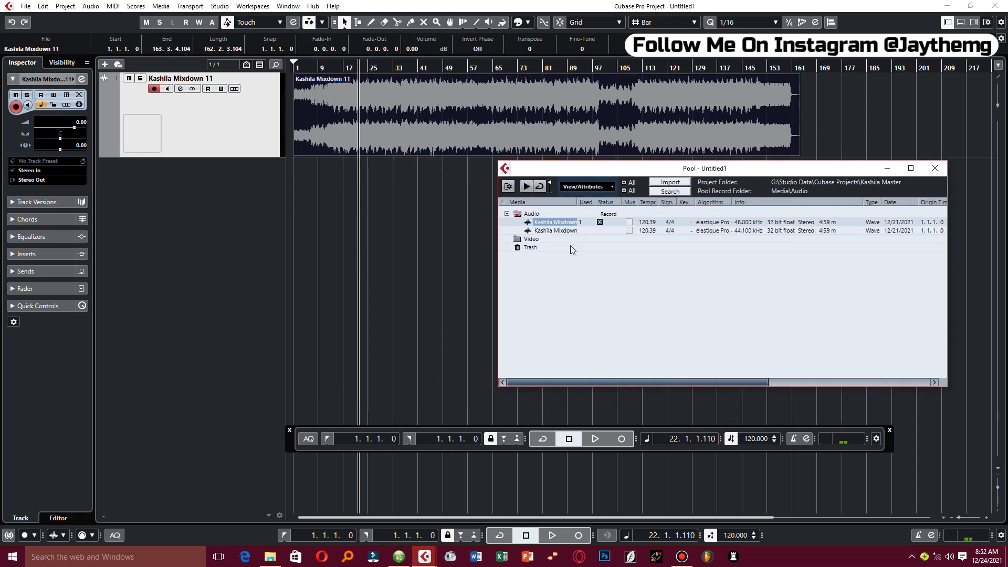
mouse_move(787, 243)
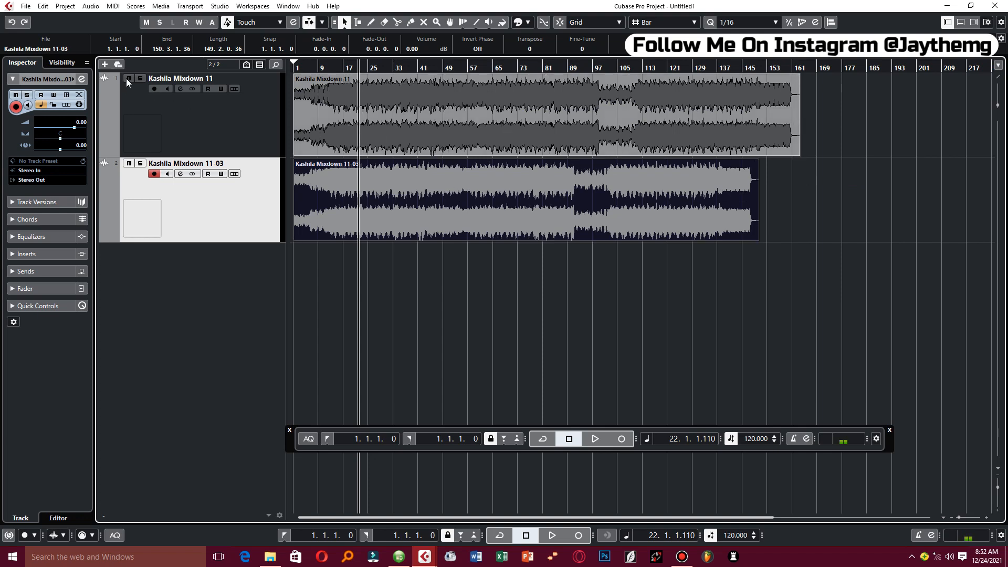
click(128, 79)
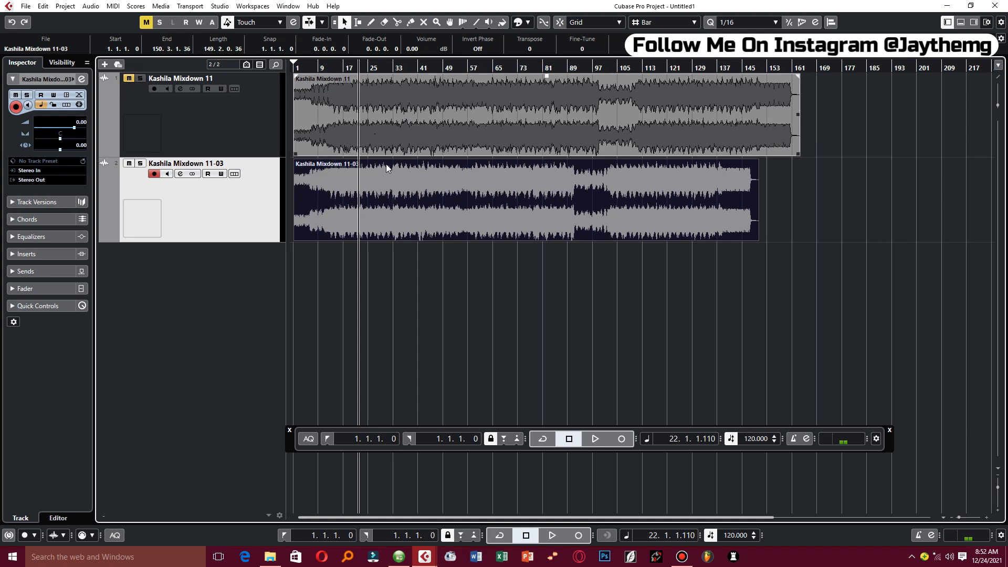
click(594, 439)
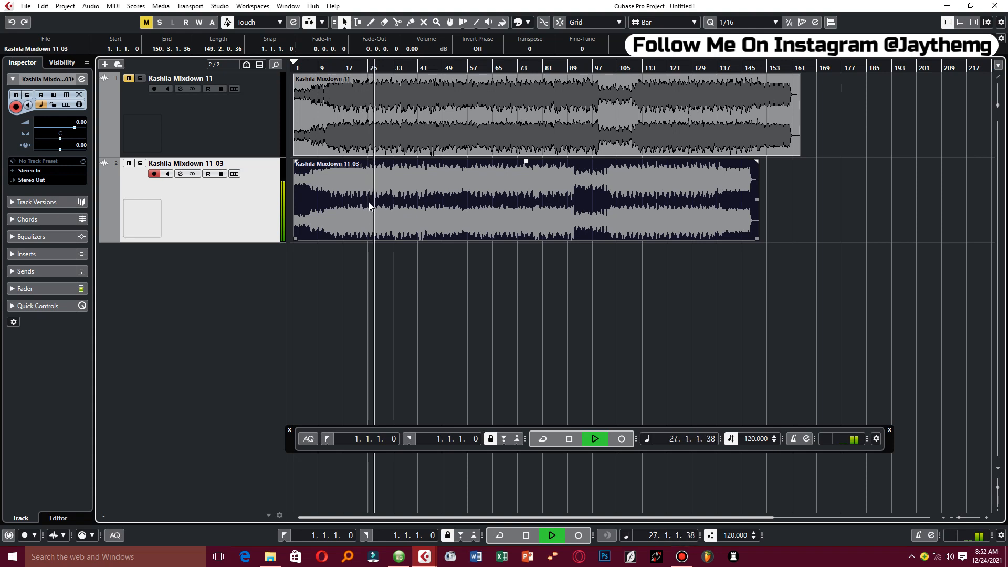
click(568, 438)
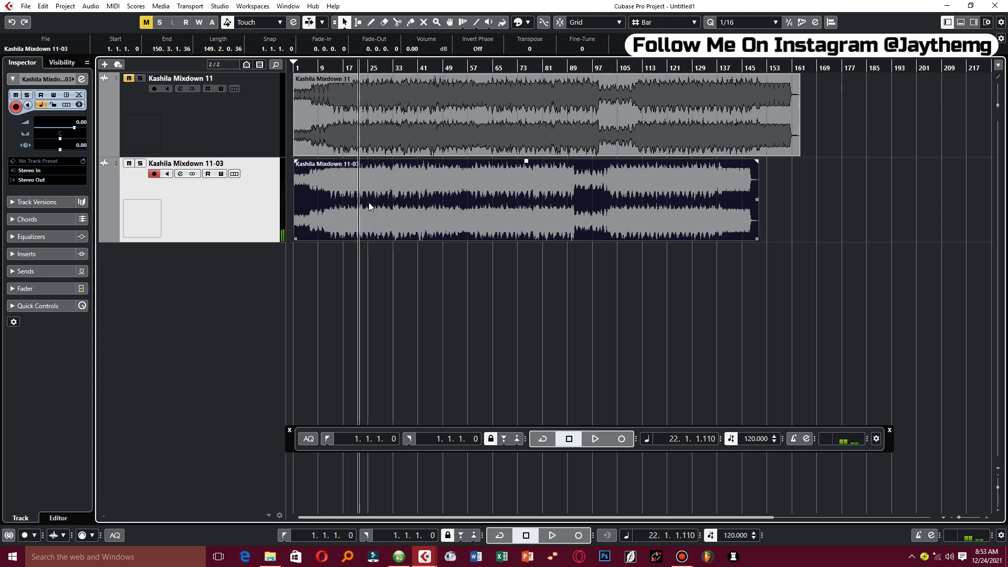